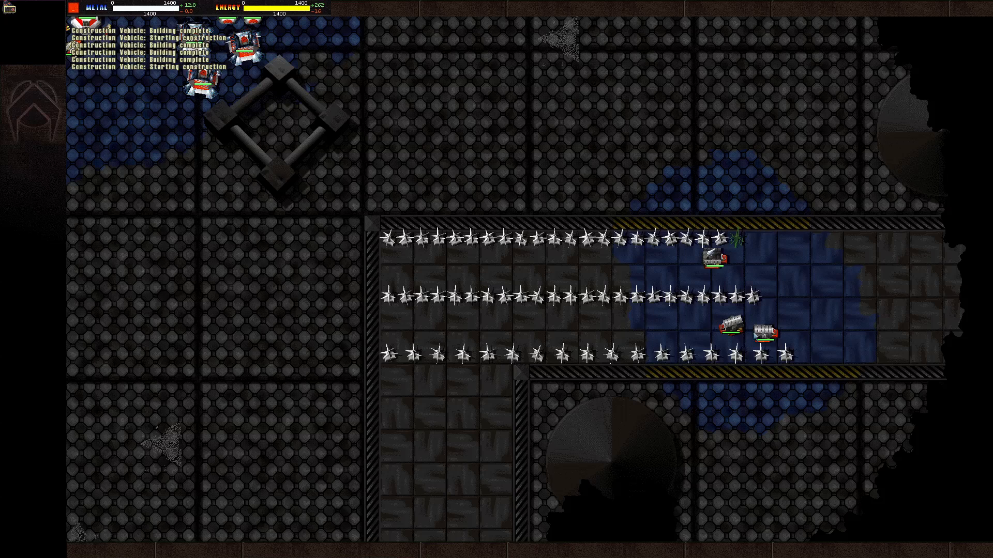
Step: Quit the Dragon's Teeth tutorial game through the Esc game menu
{"action": "key", "text": "Escape"}
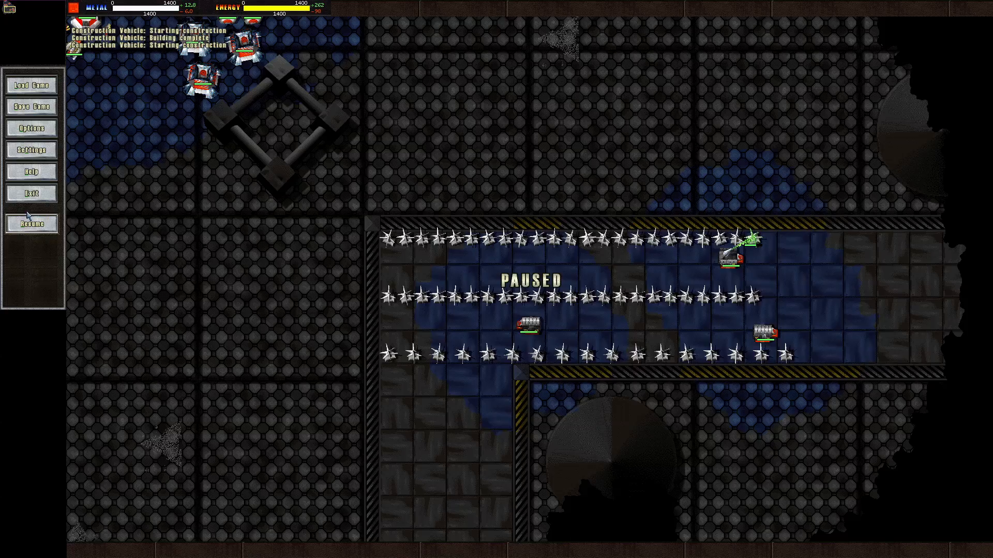
{"action": "left_click", "coordinate": [31, 223]}
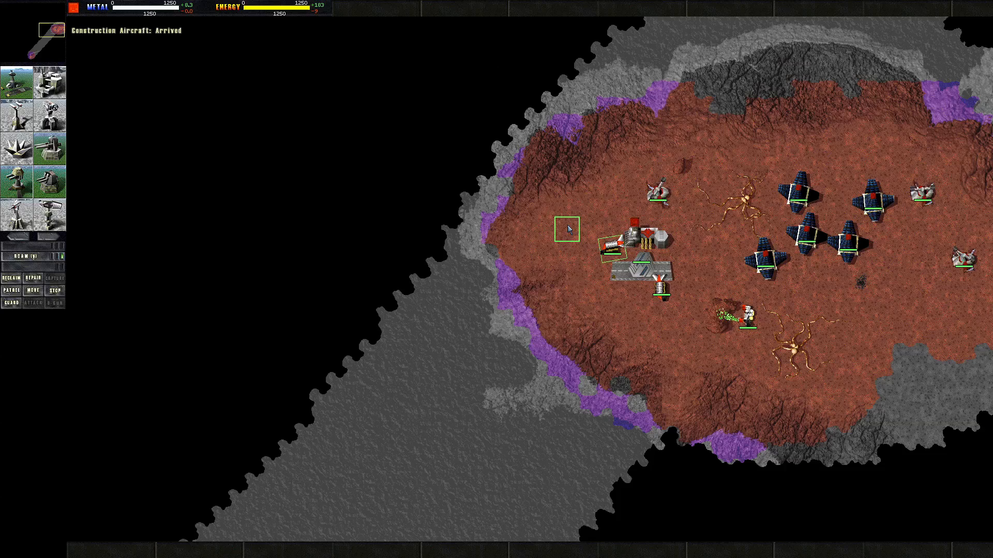